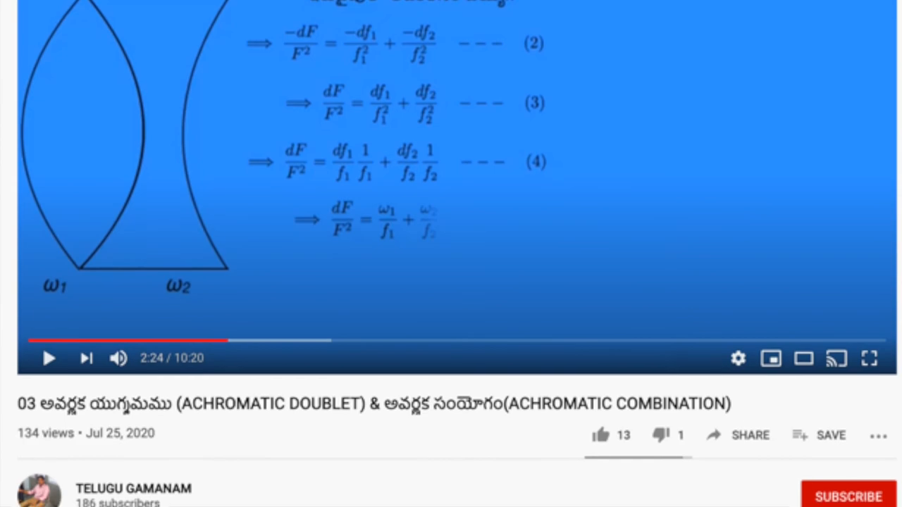
{"action": "scroll", "scroll_direction": "down", "scroll_amount": 3}
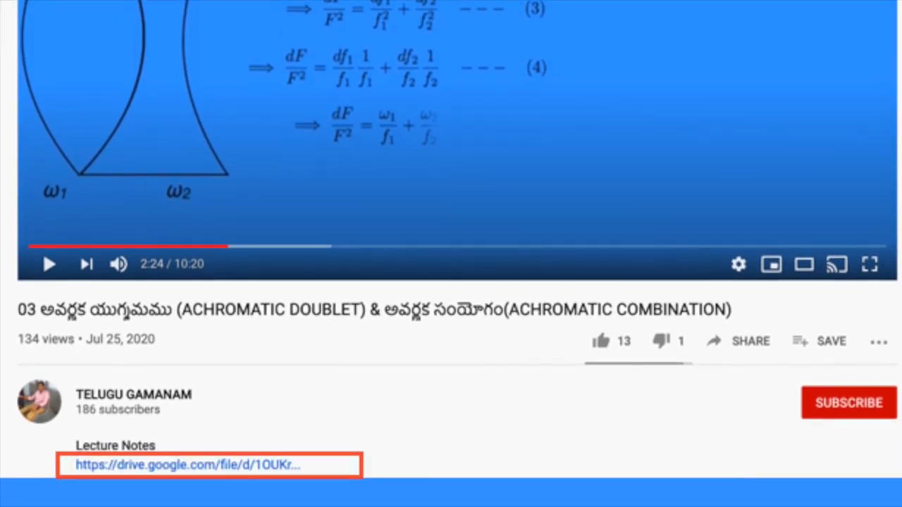